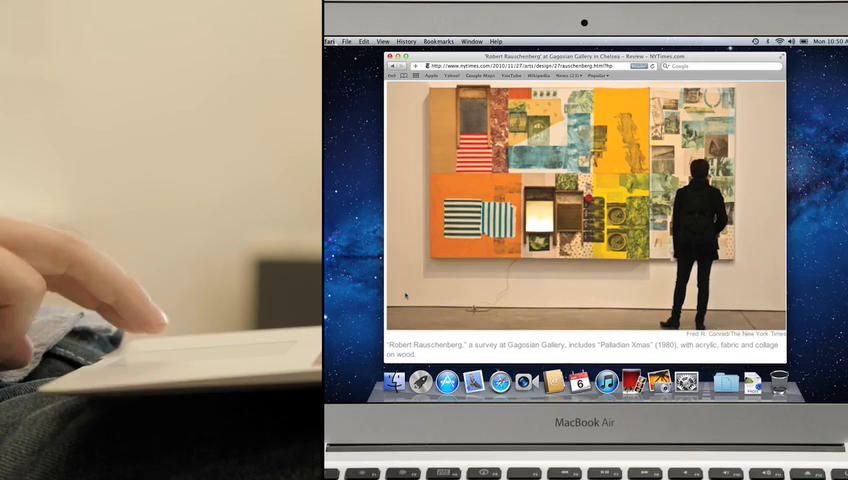
Step: Scroll down through the NYT Rauschenberg review in Safari to read the article body
scroll(down, 3)
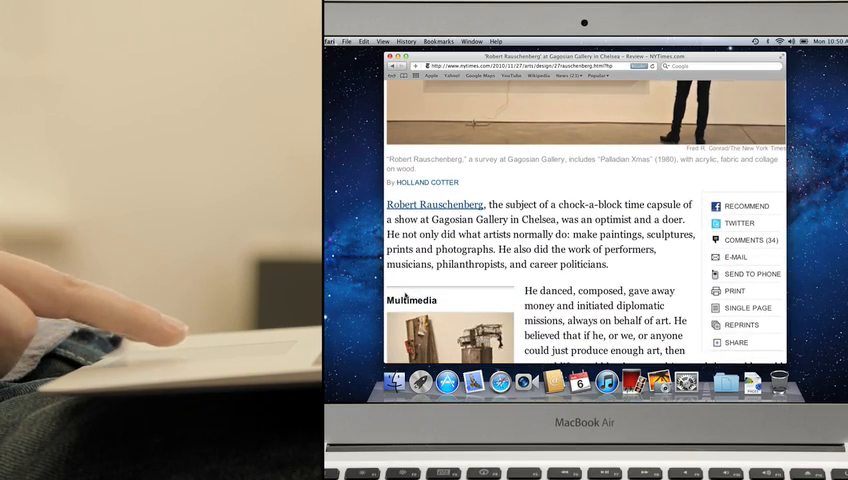
scroll(down, 3)
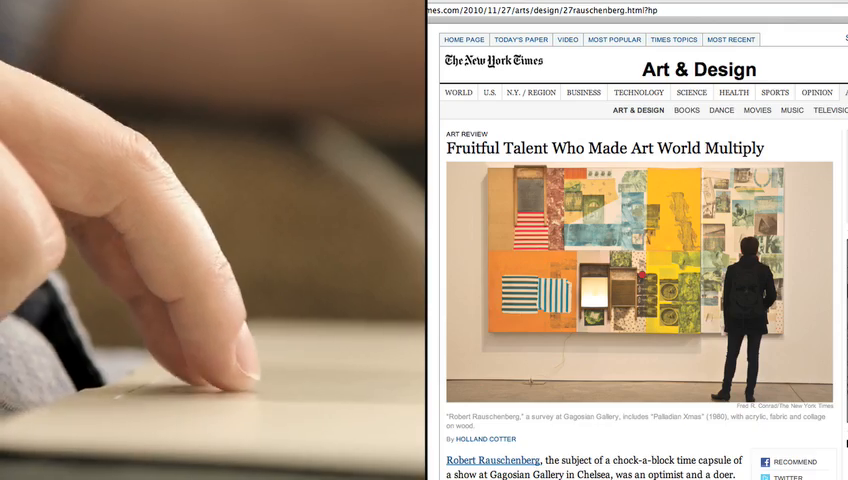
scroll(down, 3)
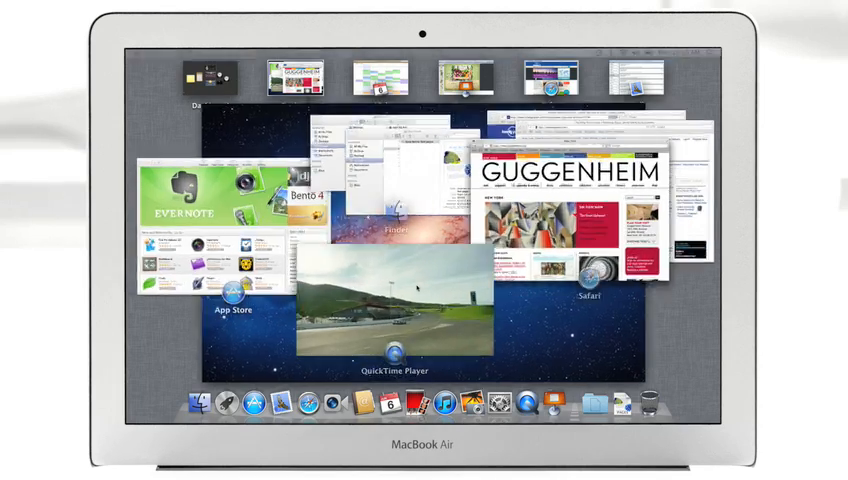
Step: Select a window thumbnail in the Mission Control overview of windows and Spaces
click(396, 316)
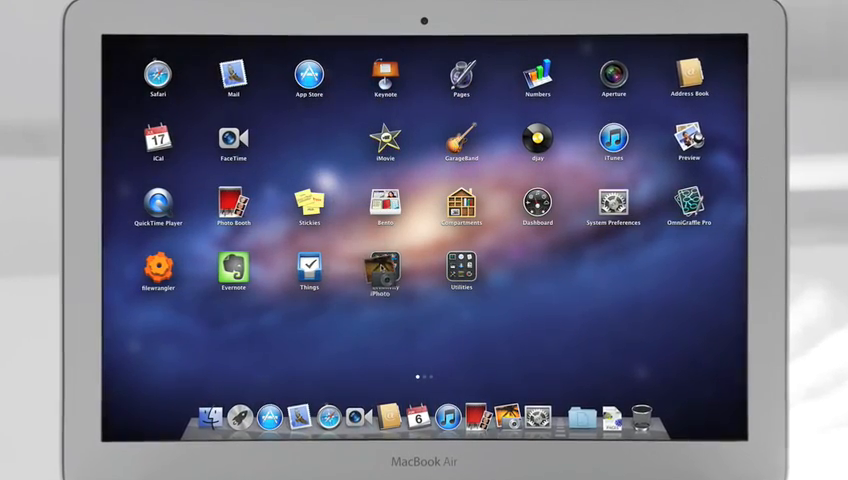
Step: Open the Creativity folder in the Launchpad grid and launch an app from it
click(384, 272)
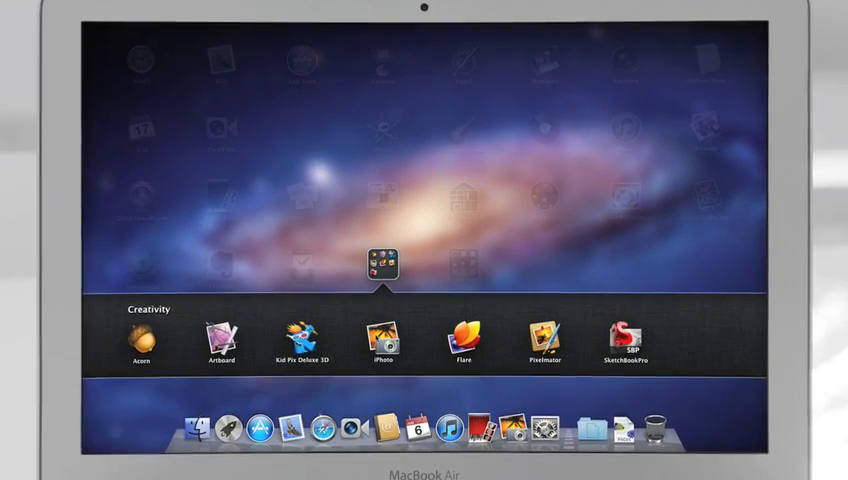
click(382, 338)
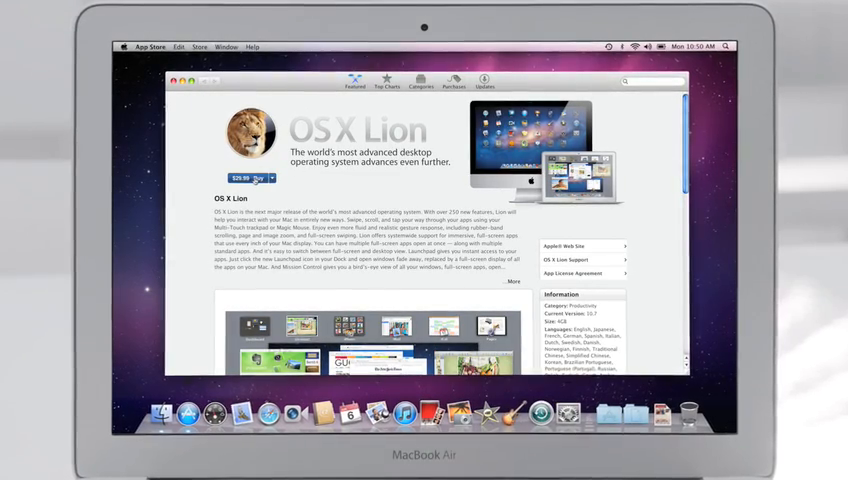
Step: Open the OS X Lion listing in the Mac App Store to show its product page
click(242, 176)
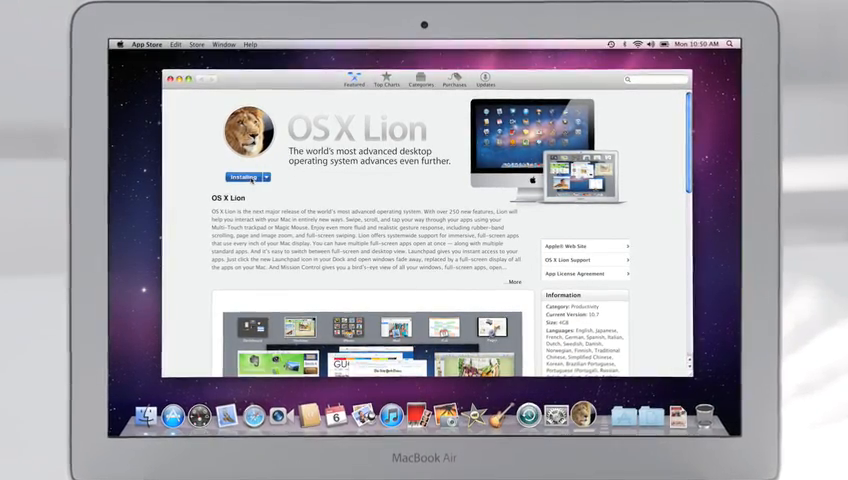